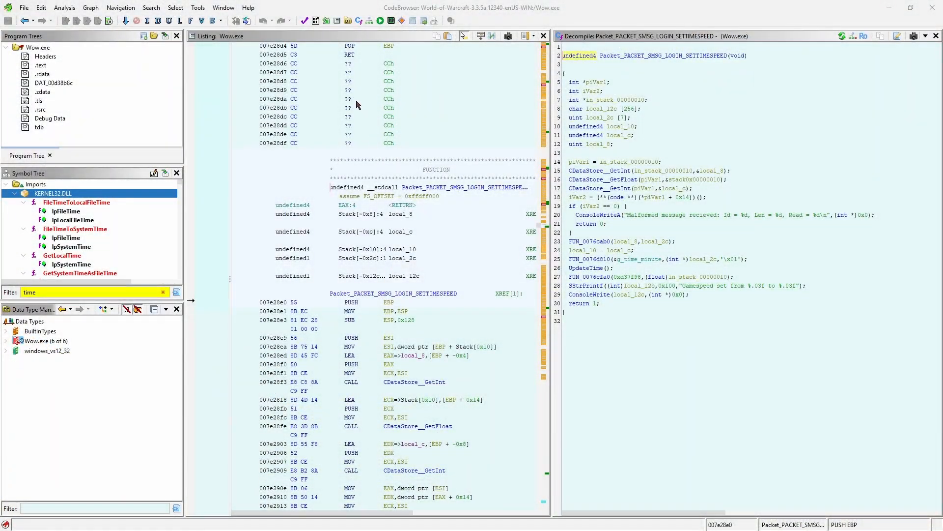
# Search Wow.exe for all strings and filter the results by 'moon02'.
pyautogui.click(151, 8)
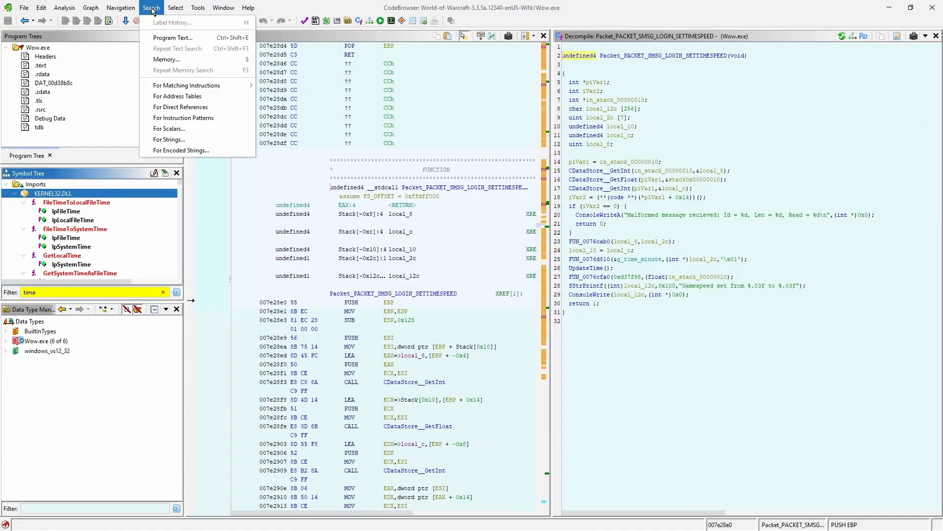
pyautogui.moveTo(169, 139)
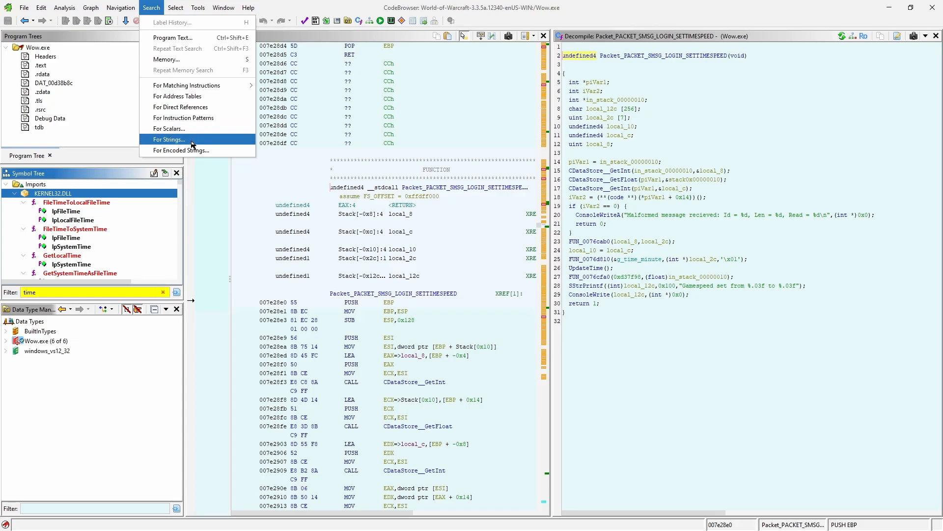
pyautogui.click(167, 139)
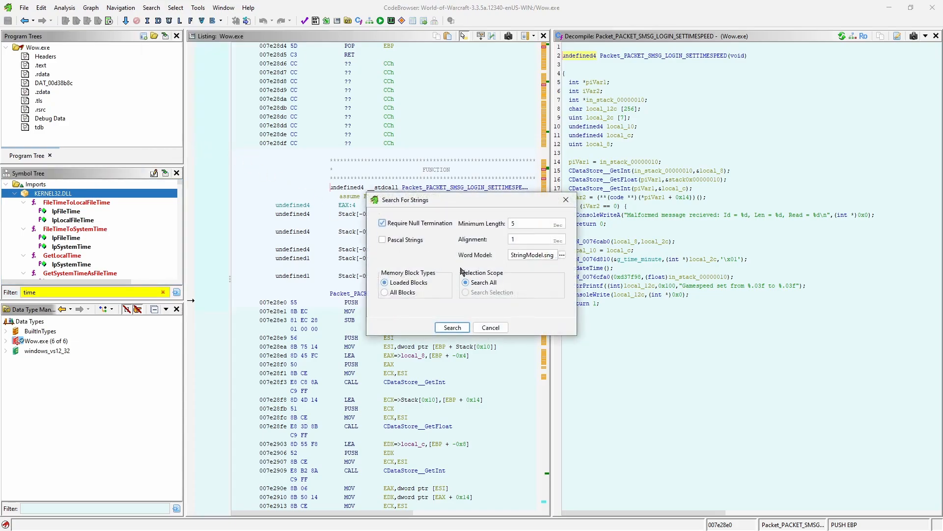
pyautogui.click(451, 326)
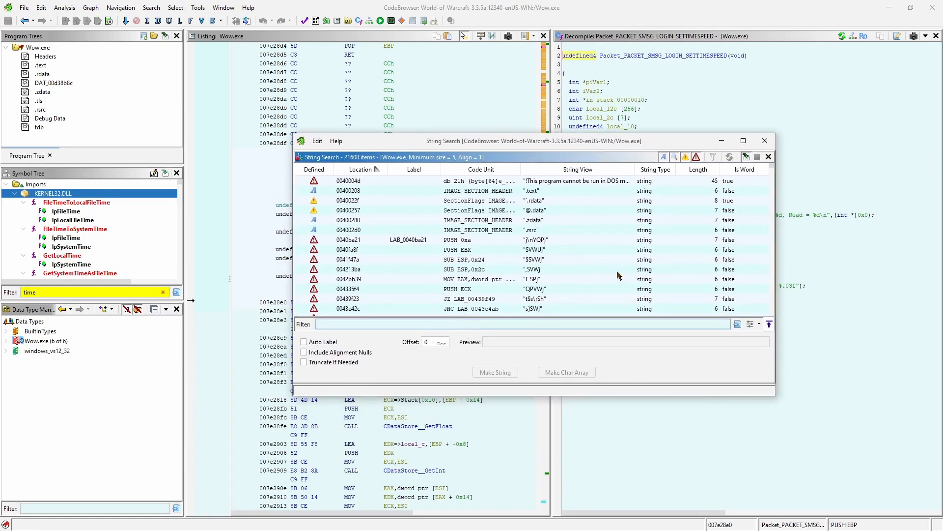
pyautogui.write('moon02')
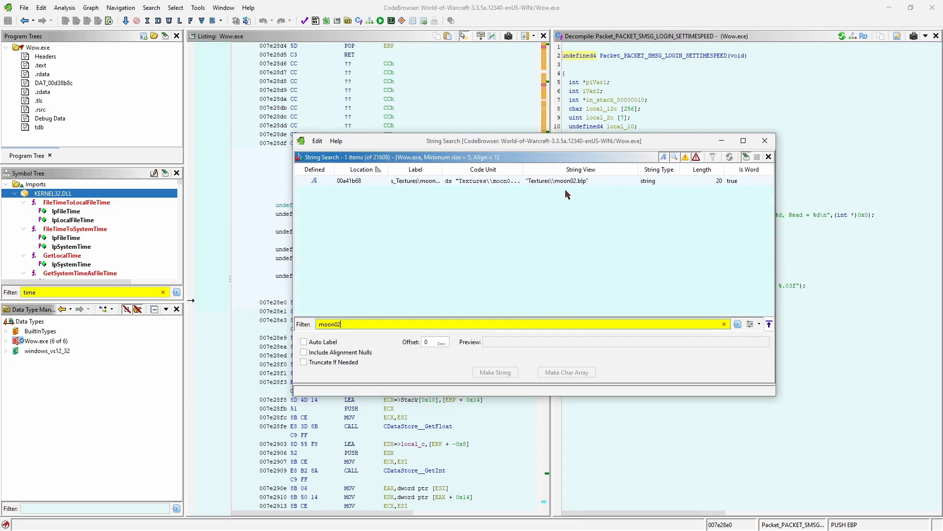
# Follow the moon02.blp string's cross-reference into DayNight__LoadMap and scroll to the planet initialize calls.
pyautogui.click(557, 180)
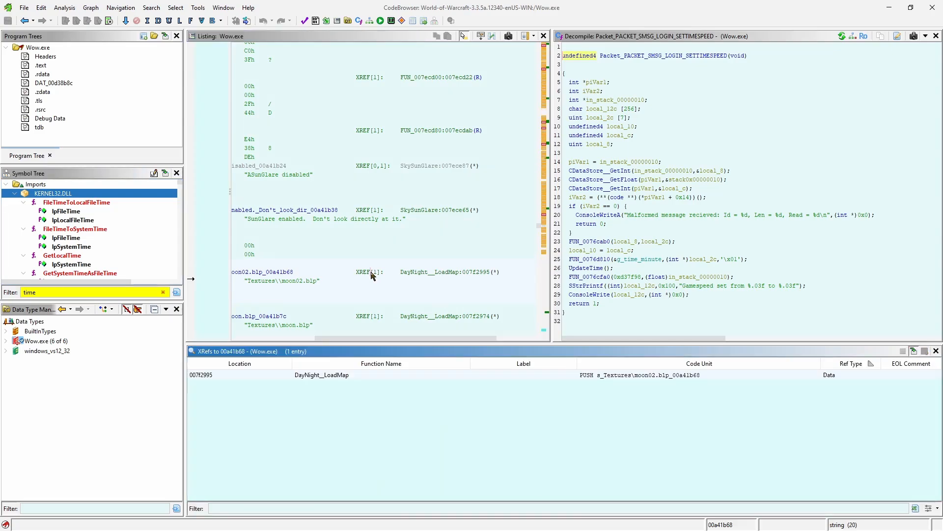
pyautogui.doubleClick(321, 374)
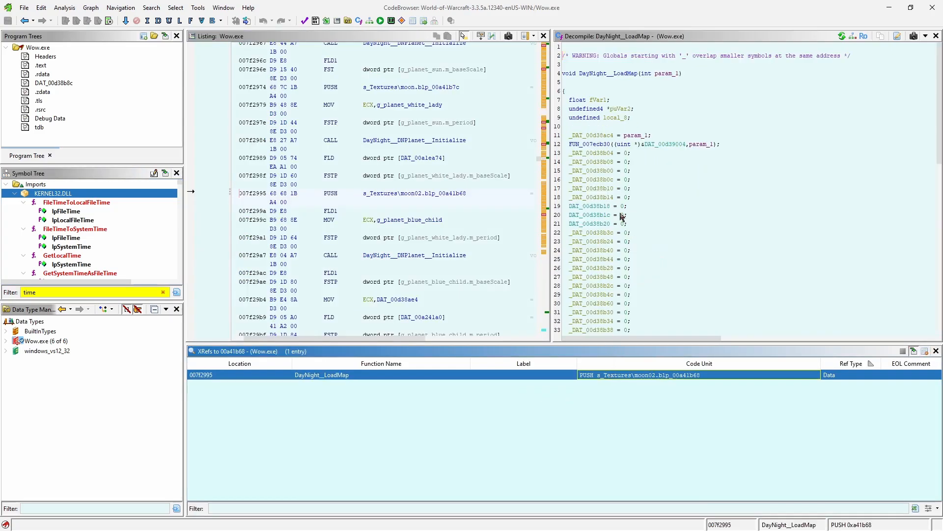
pyautogui.scroll(-3)
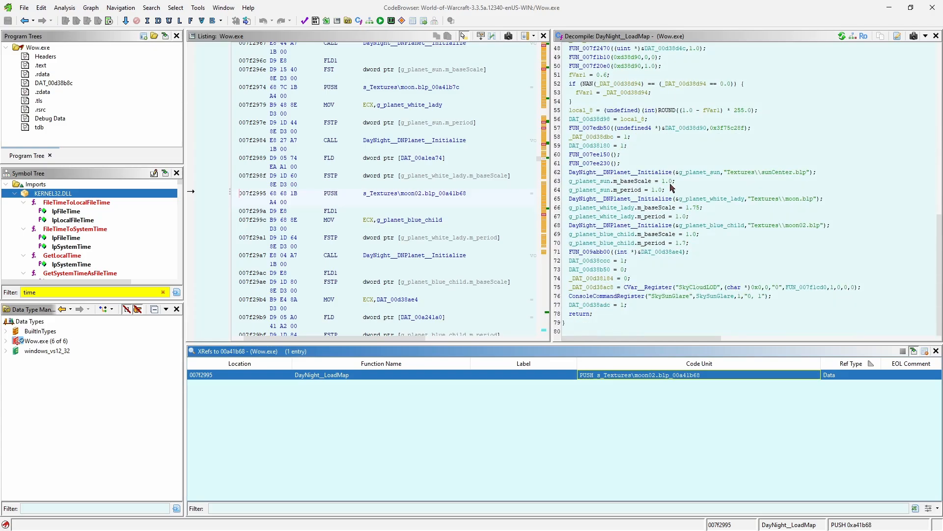
pyautogui.moveTo(746, 238)
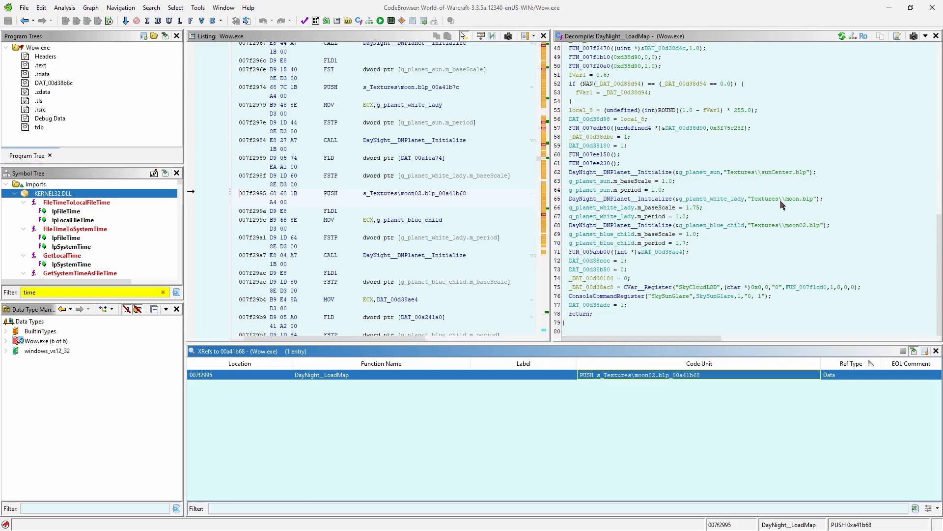
pyautogui.moveTo(832, 180)
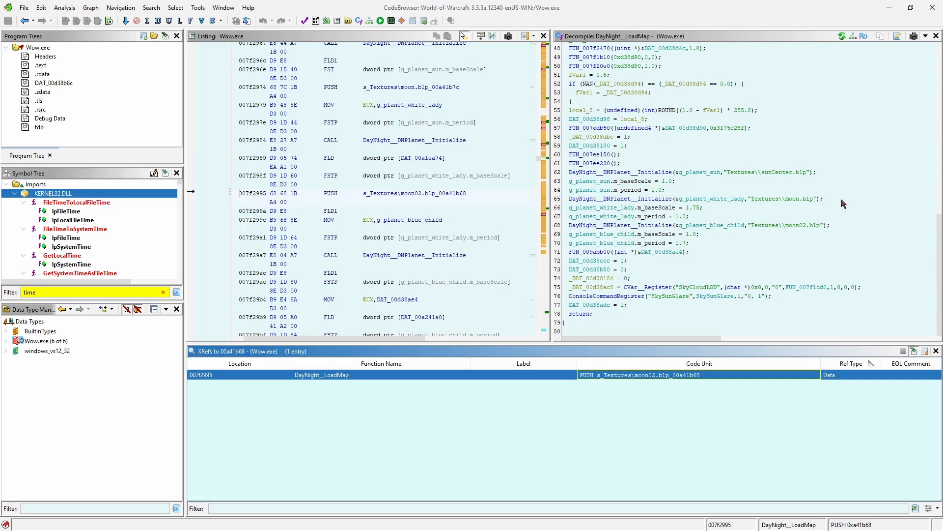
pyautogui.moveTo(726, 228)
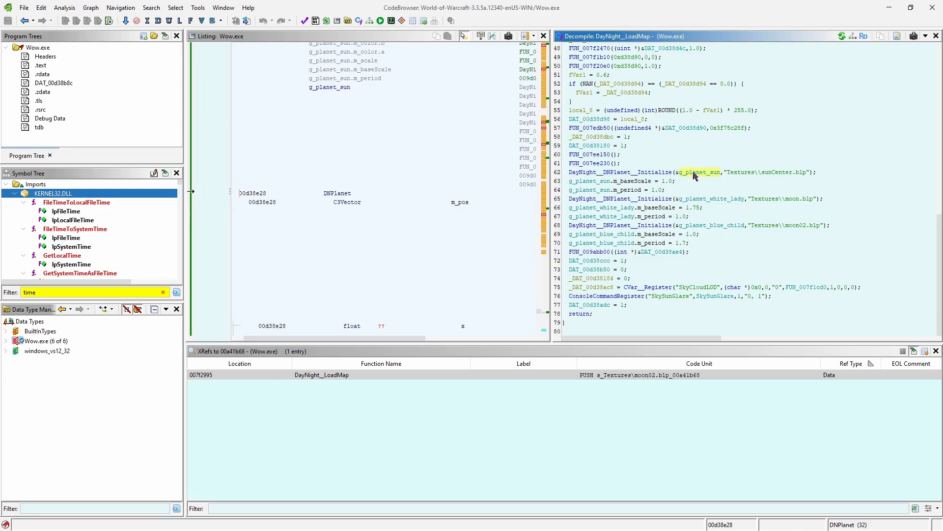
pyautogui.moveTo(707, 202)
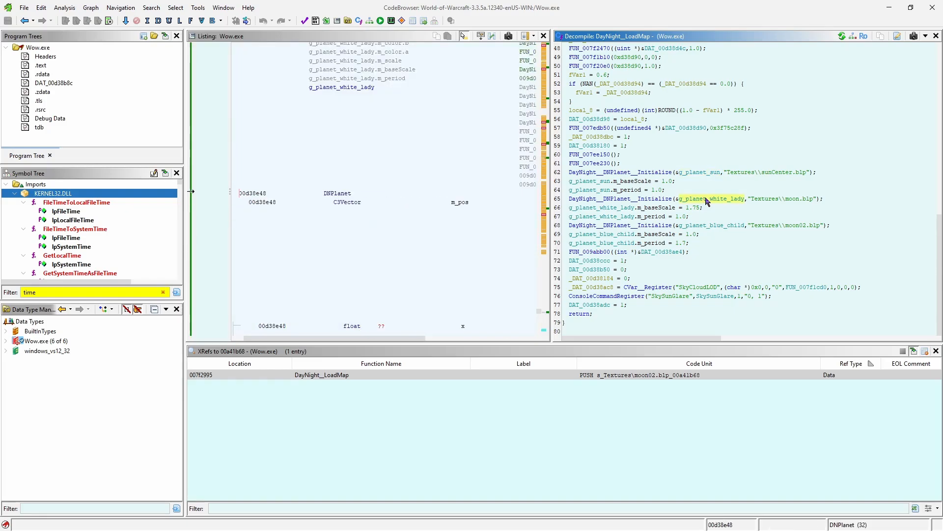
pyautogui.moveTo(715, 229)
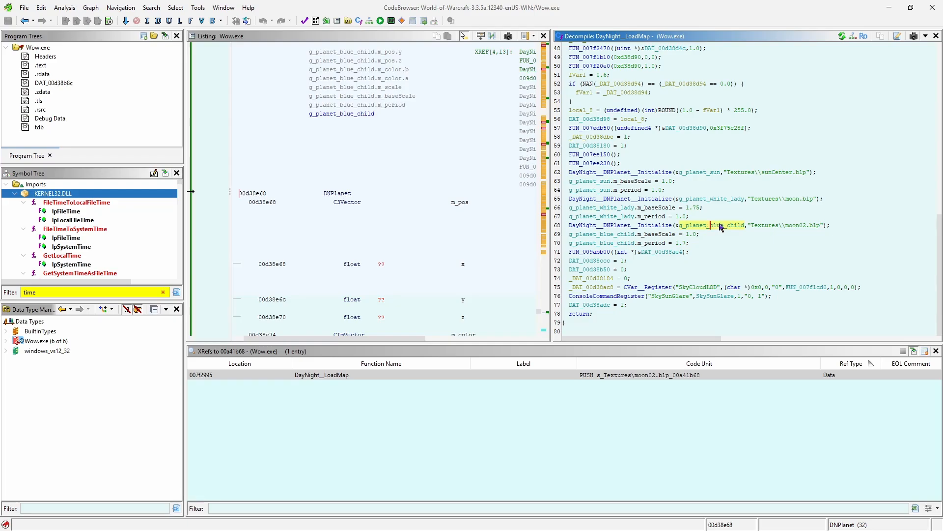
pyautogui.moveTo(762, 206)
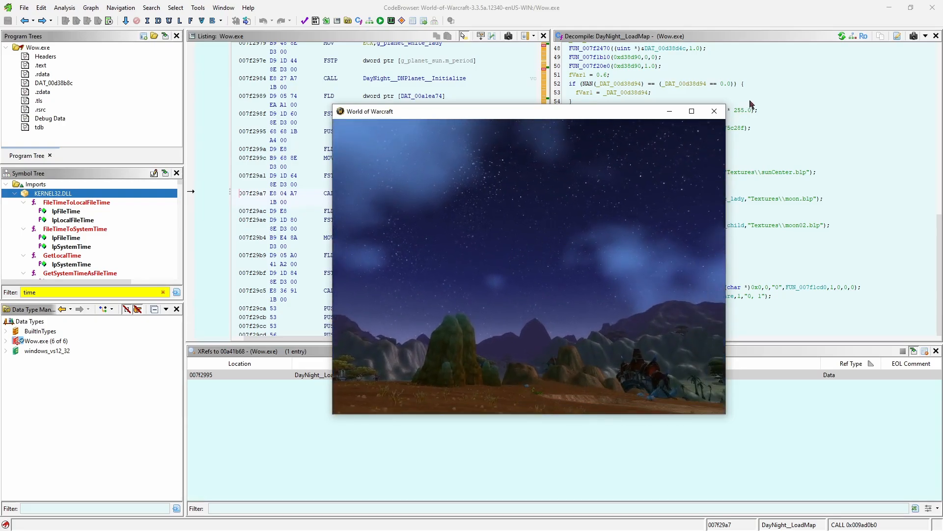
# Bring the World of Warcraft window forward to view the starry sky.
pyautogui.click(714, 110)
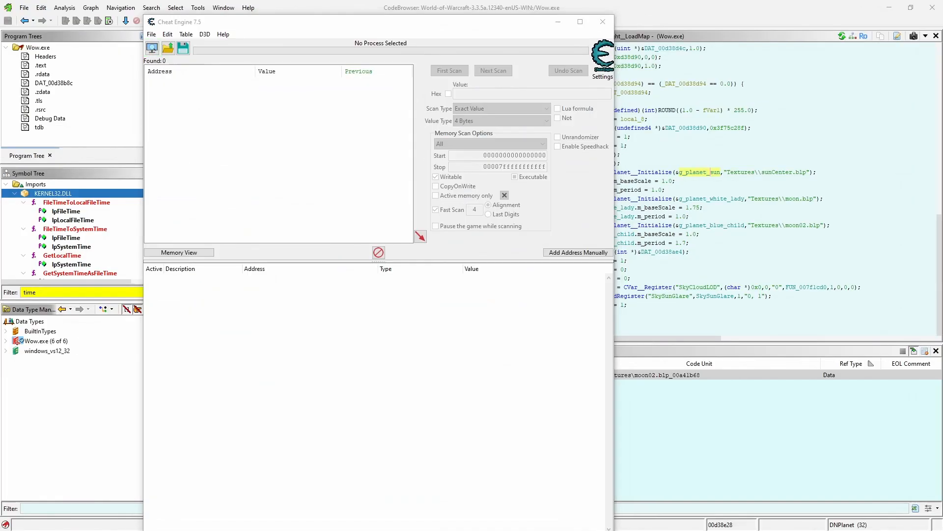
# Attach Cheat Engine to the Wow.exe process and open the memory viewer.
pyautogui.click(152, 48)
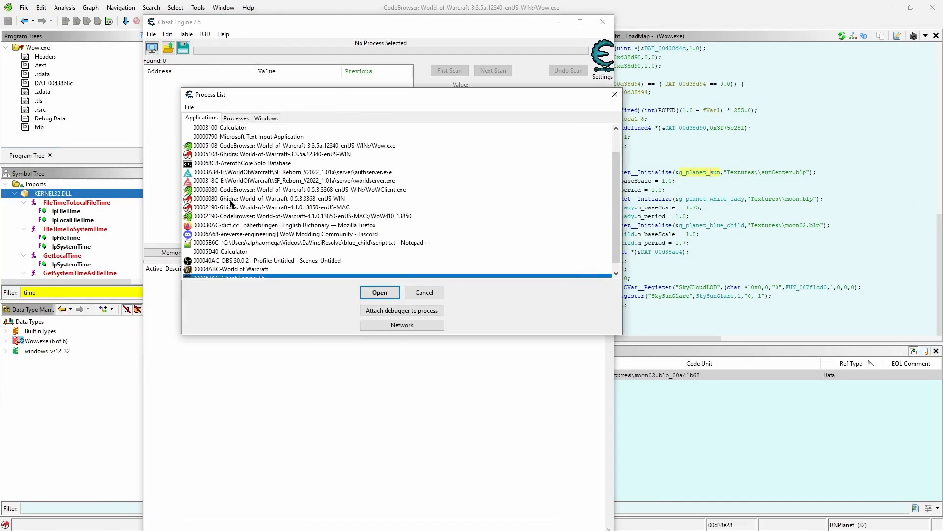
pyautogui.click(378, 292)
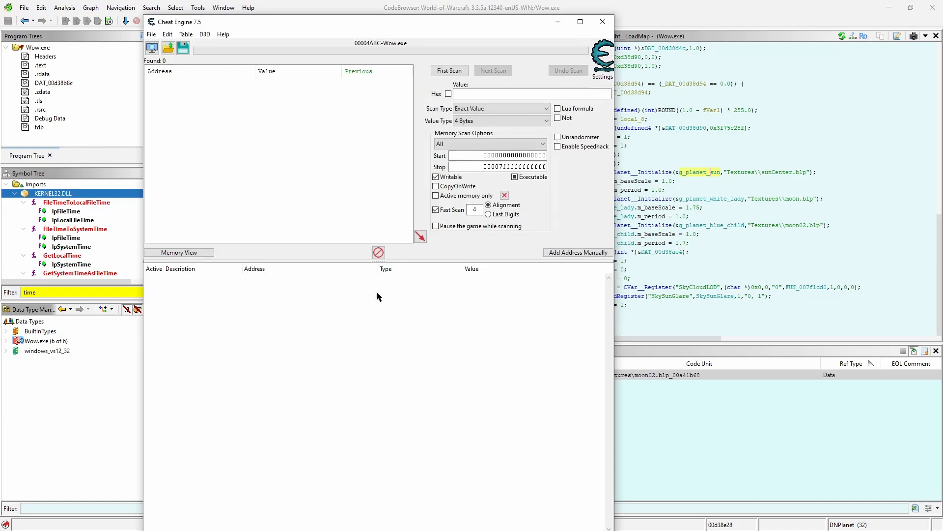
pyautogui.click(152, 48)
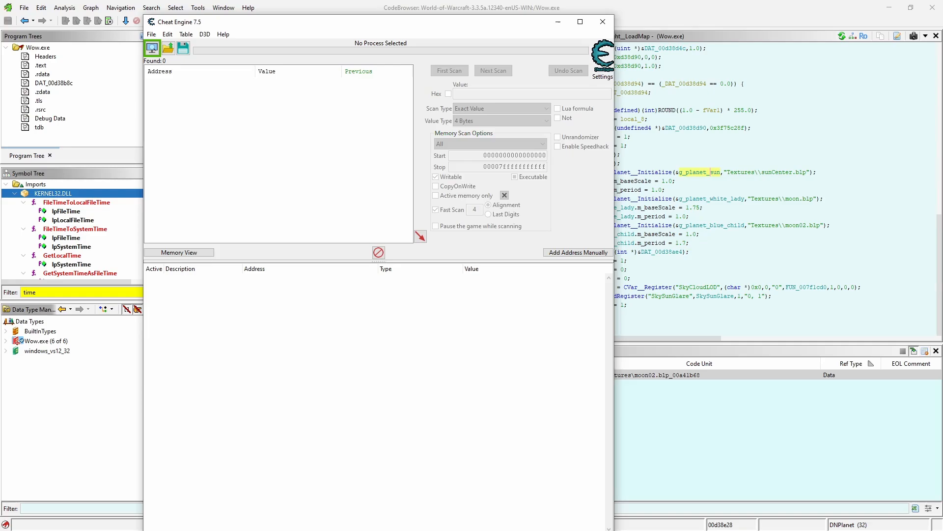
pyautogui.moveTo(294, 63)
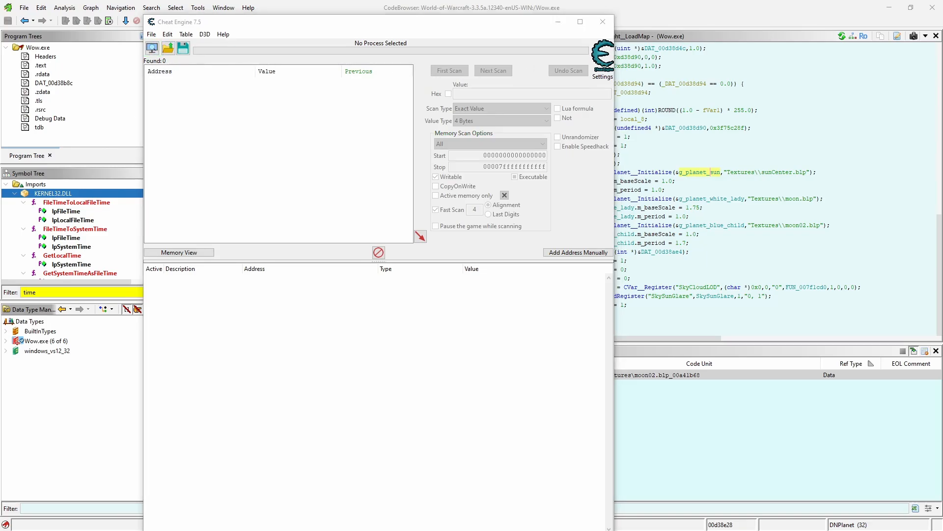
pyautogui.click(152, 48)
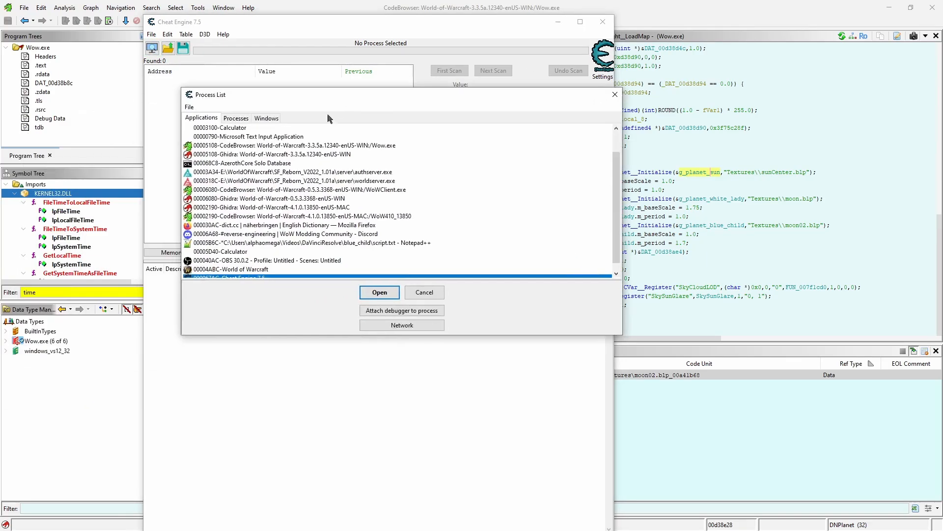
pyautogui.click(379, 292)
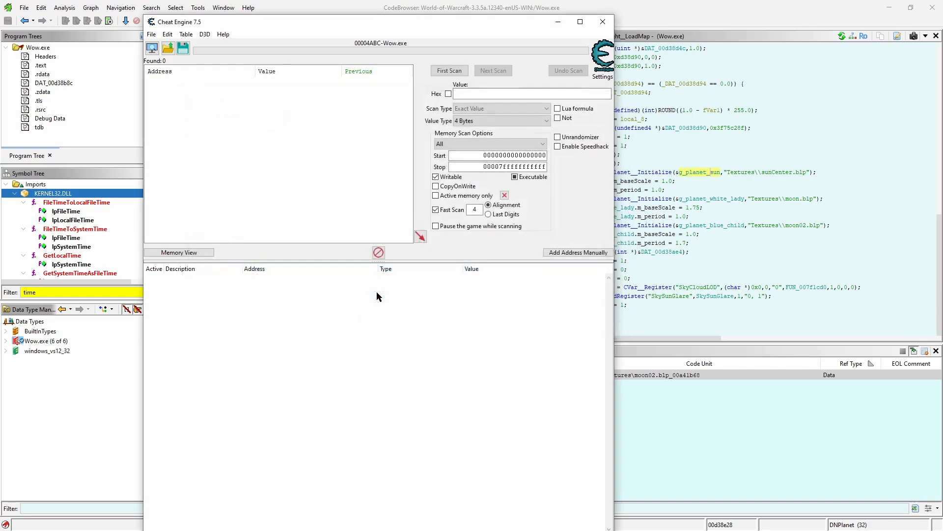
pyautogui.click(179, 252)
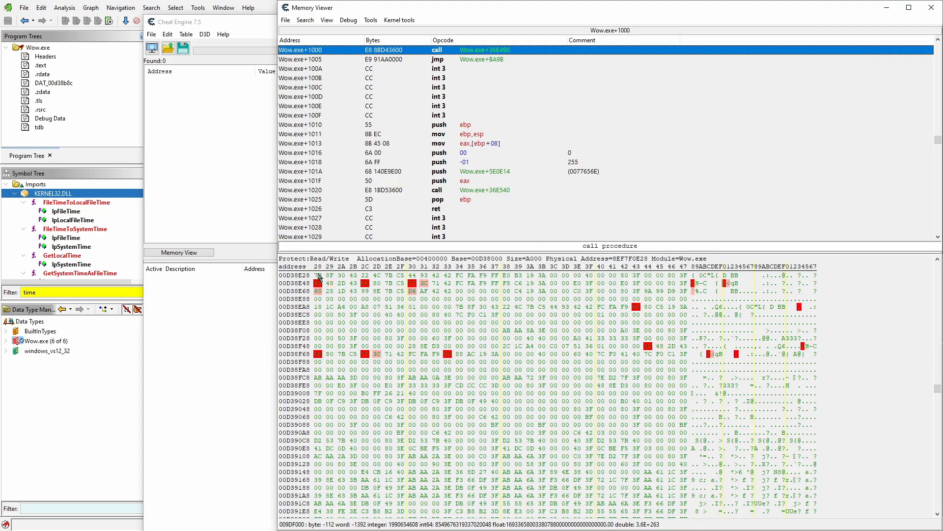
# Show memory as 4 Byte Hex and check the FFF9FAFB value at 00D38E74.
pyautogui.rightClick(319, 279)
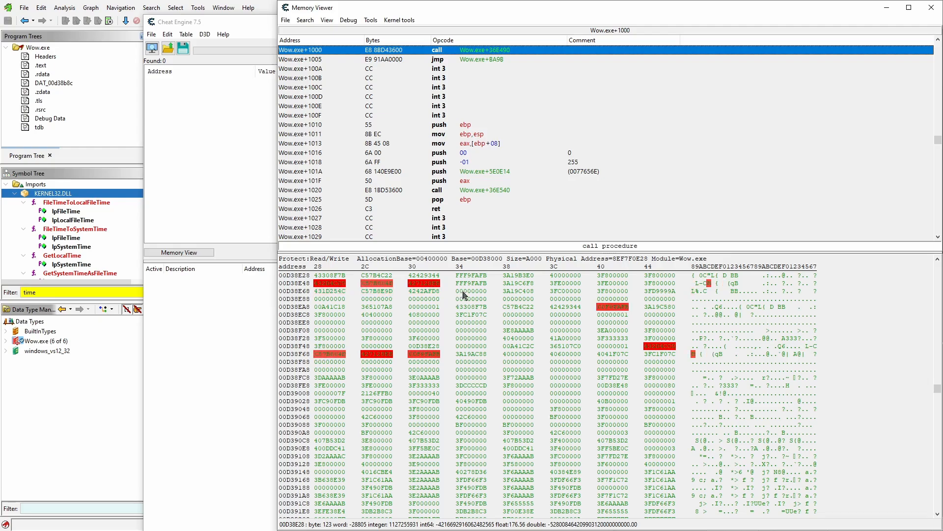
pyautogui.doubleClick(472, 292)
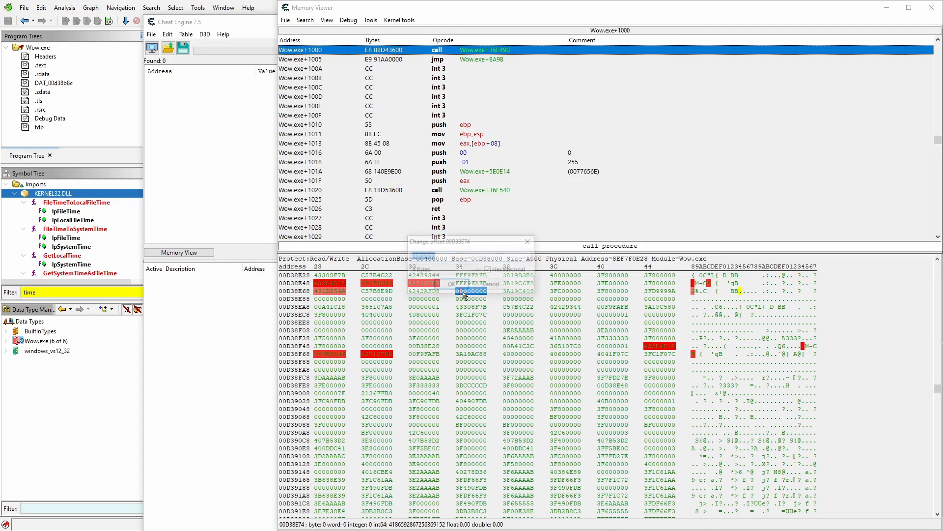
pyautogui.click(453, 284)
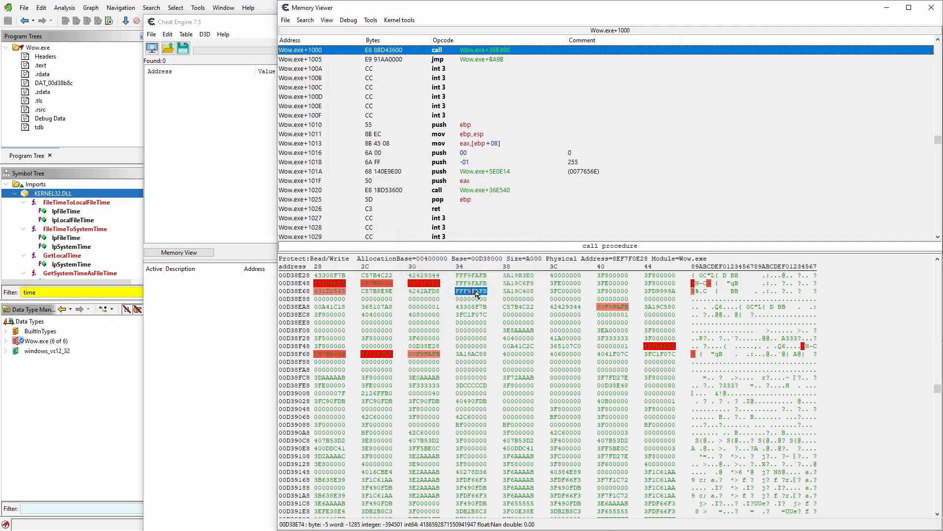
# Add address 00D38E74 (FFF9FAFB) to the address list as a 4-byte entry.
pyautogui.rightClick(472, 290)
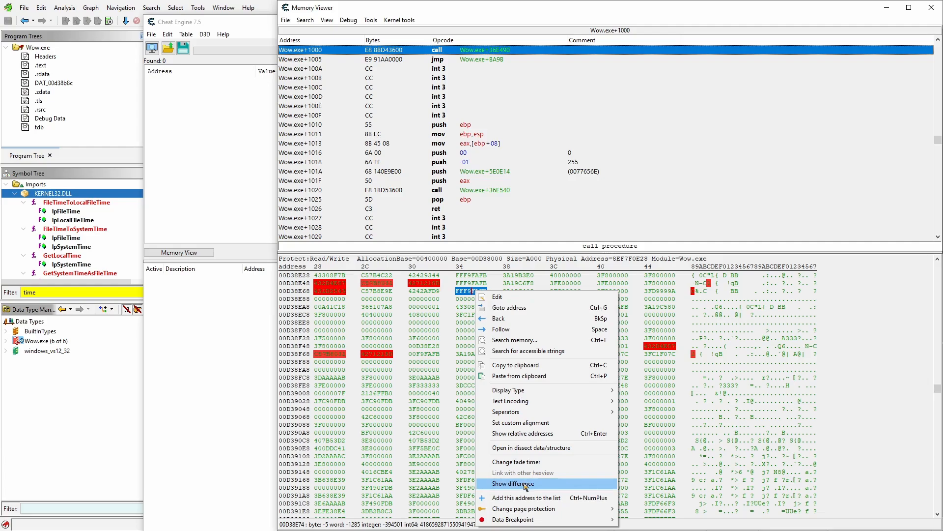
pyautogui.click(512, 483)
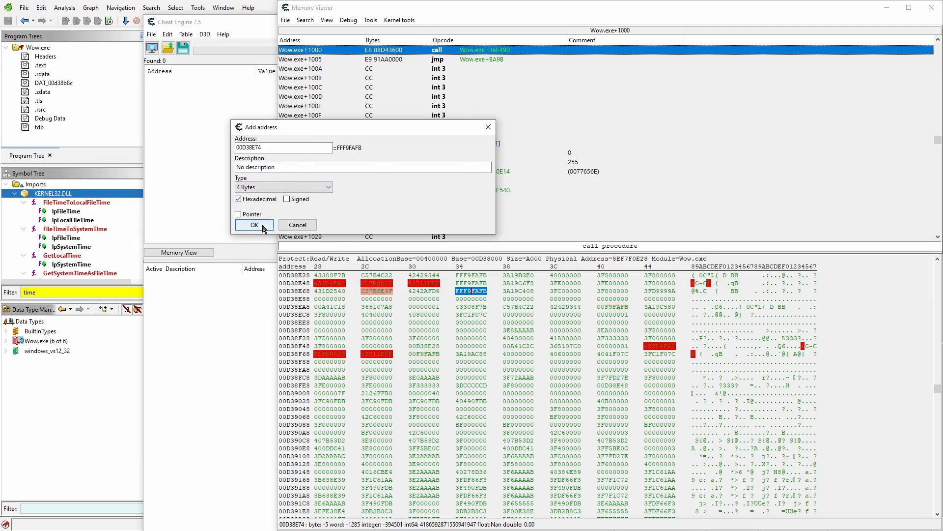
pyautogui.click(253, 225)
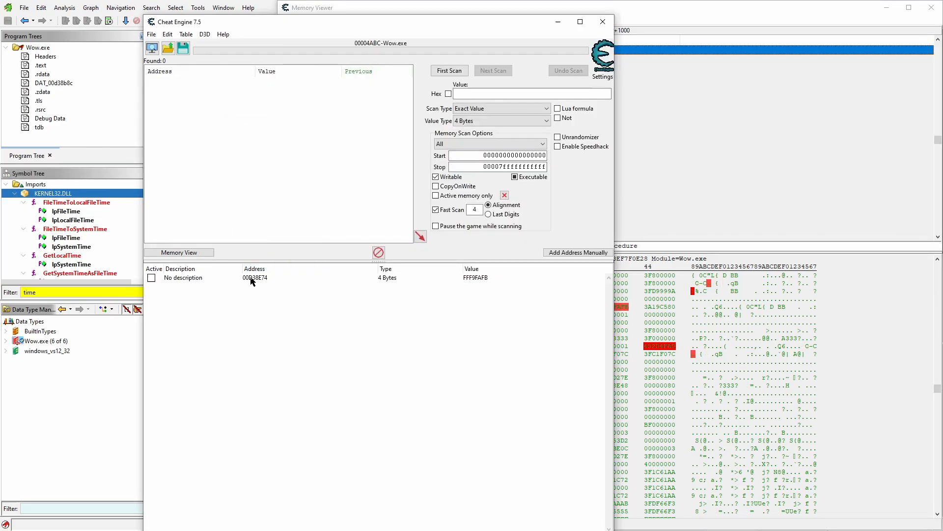
pyautogui.rightClick(253, 277)
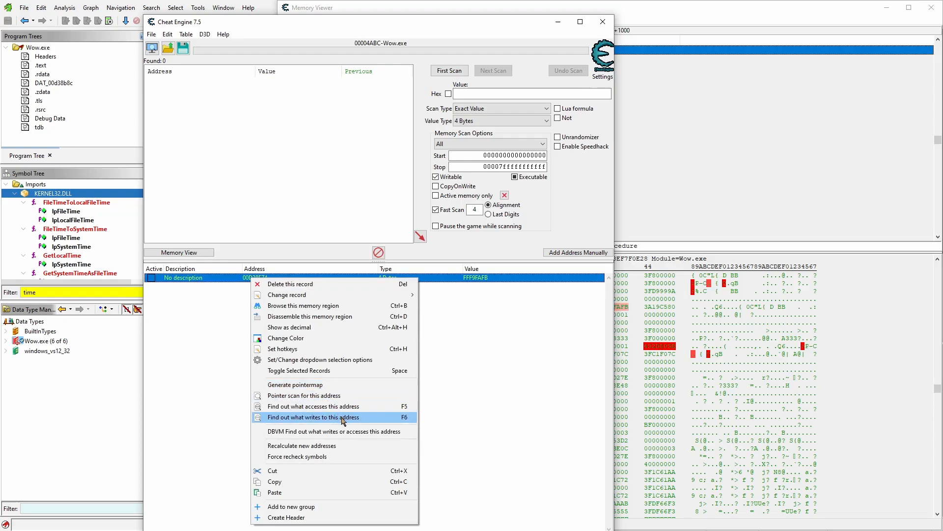
# Find out what writes to 00D38E74, letting Cheat Engine attach its debugger.
pyautogui.click(313, 417)
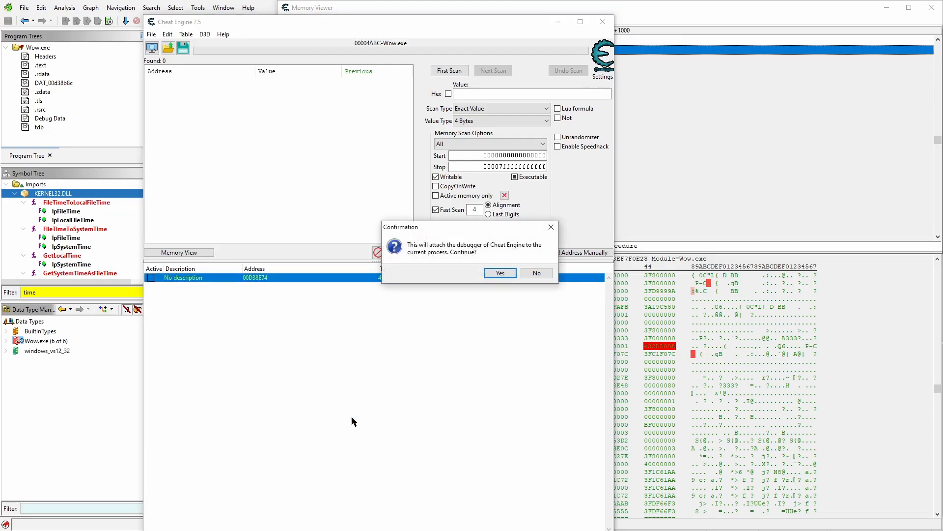
pyautogui.click(500, 273)
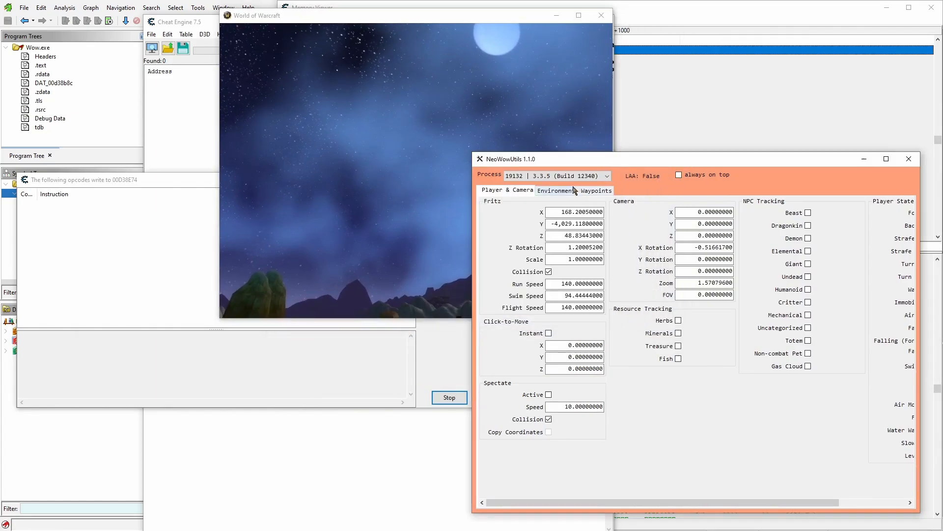
pyautogui.click(555, 190)
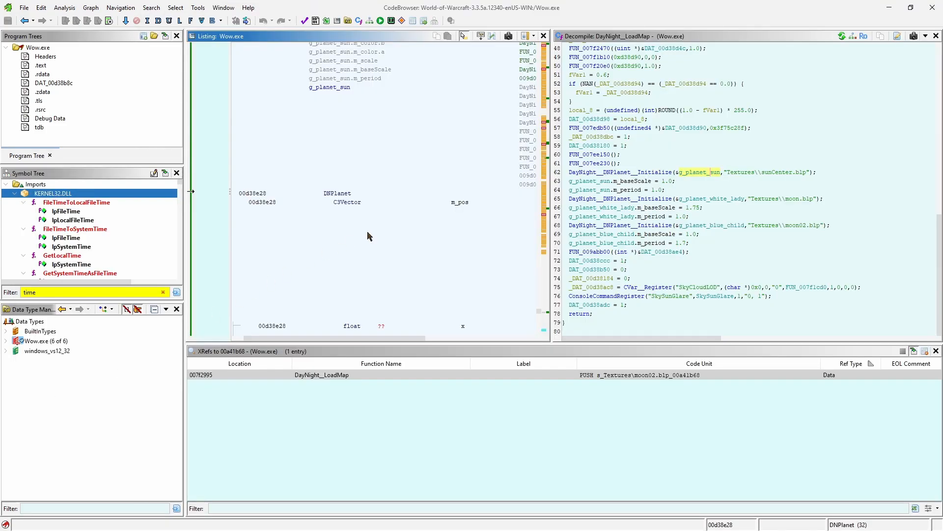
pyautogui.moveTo(700, 239)
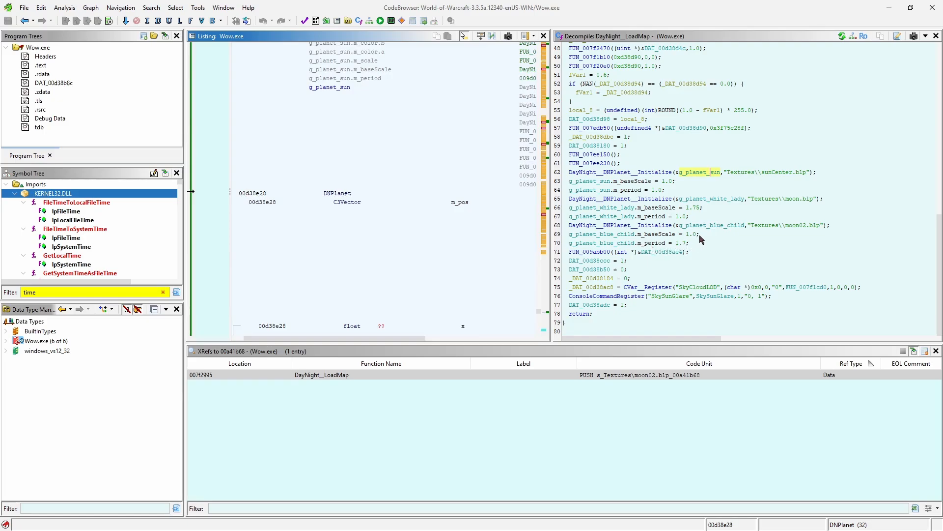
pyautogui.moveTo(713, 229)
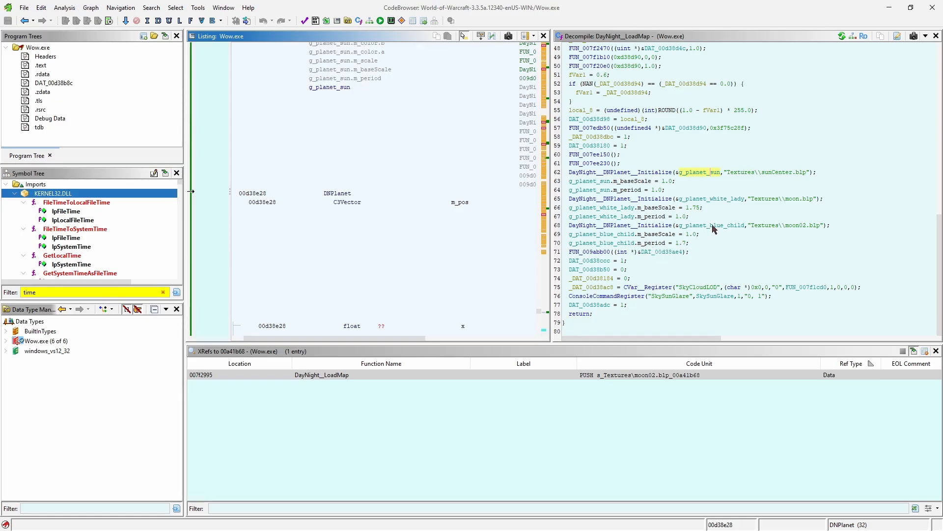
pyautogui.moveTo(714, 230)
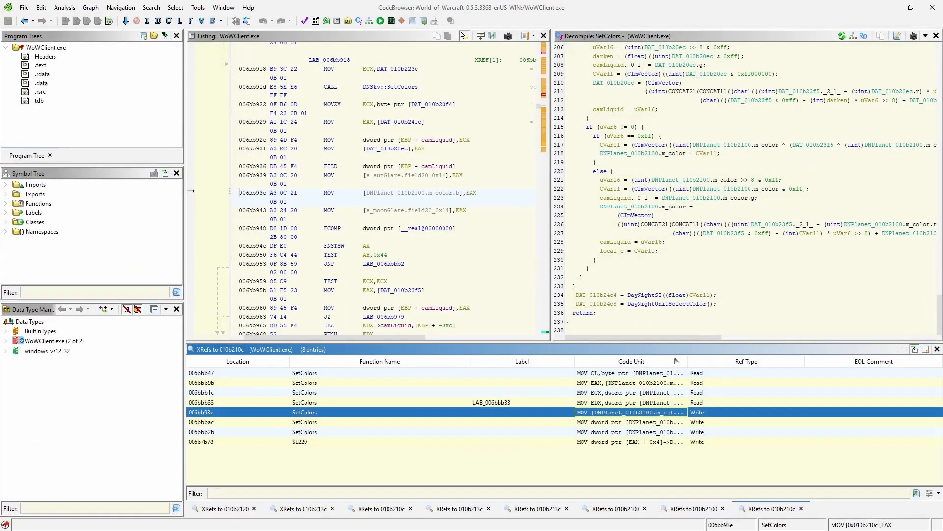
pyautogui.moveTo(372, 329)
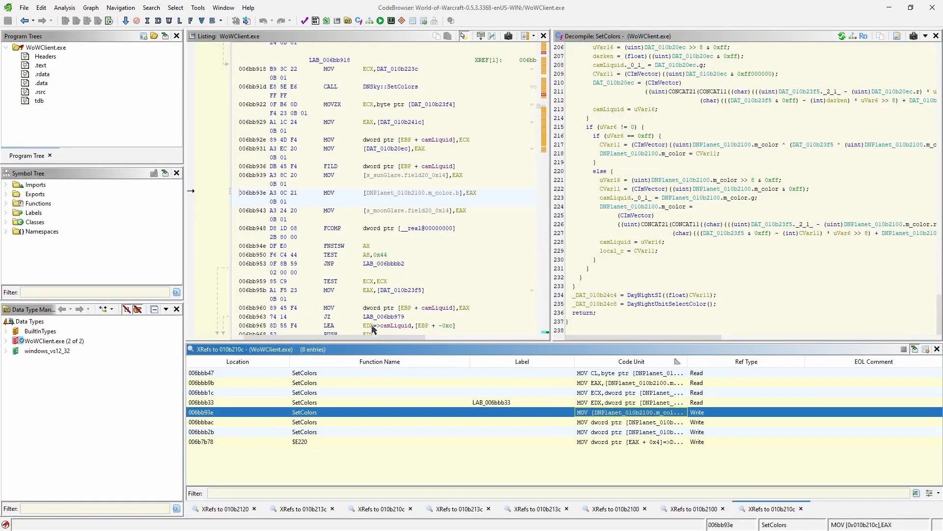
# Search the 0.5.3 WoWClient.exe strings for 'moon' and go to the moon02.blp string.
pyautogui.click(150, 8)
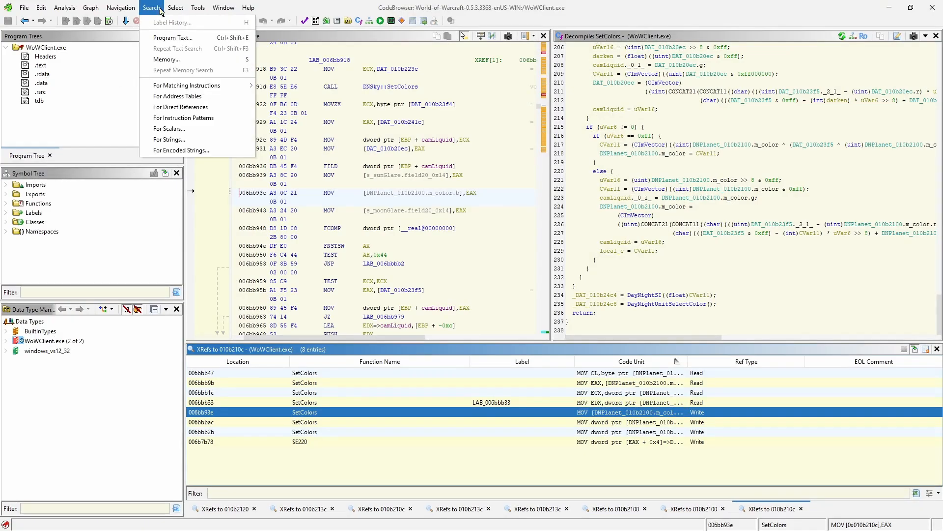
pyautogui.click(170, 139)
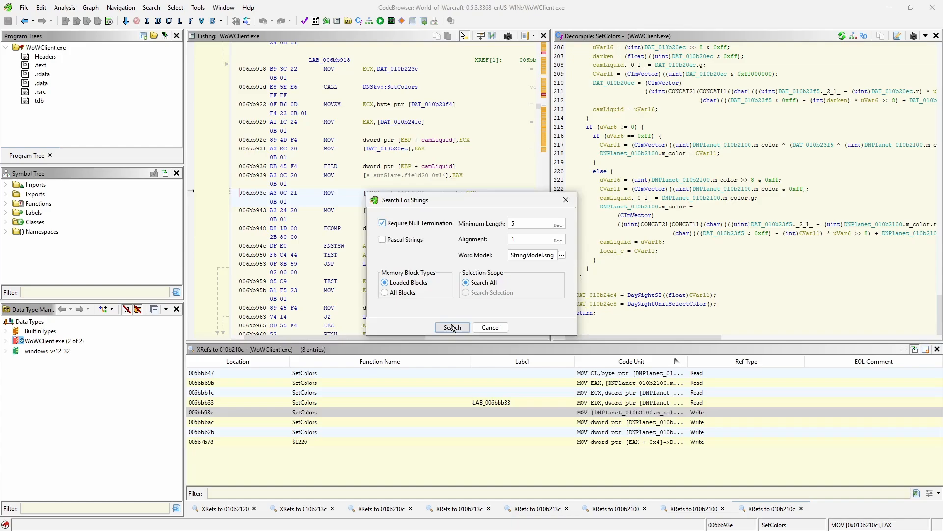
pyautogui.click(451, 327)
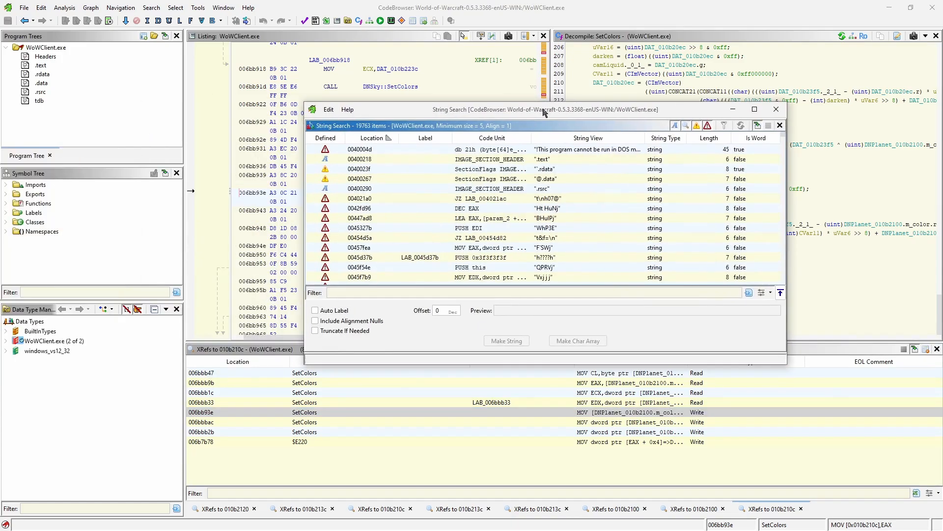
pyautogui.write('moon02')
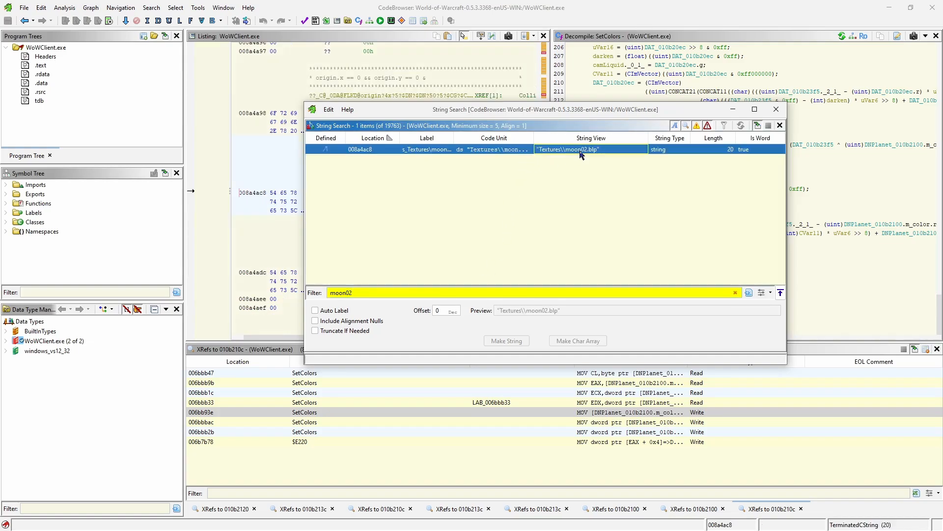
pyautogui.click(776, 109)
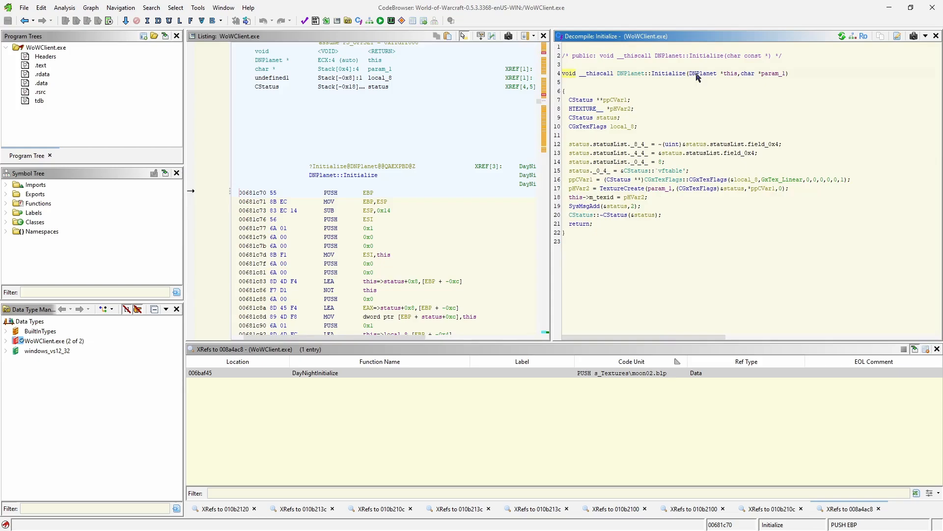
# Inspect the 0x20-byte DNPlanet structure with m_pos, m_color and m_texid, then close it.
pyautogui.doubleClick(702, 73)
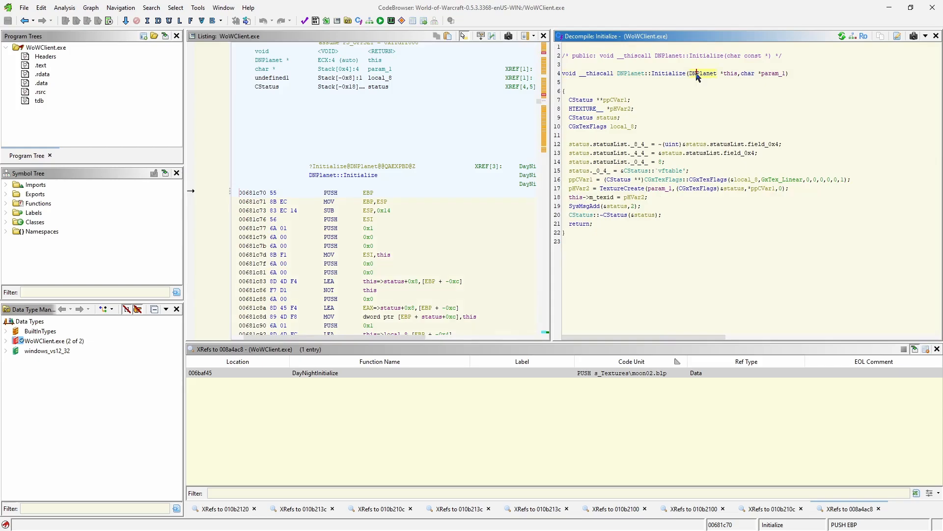
pyautogui.rightClick(703, 73)
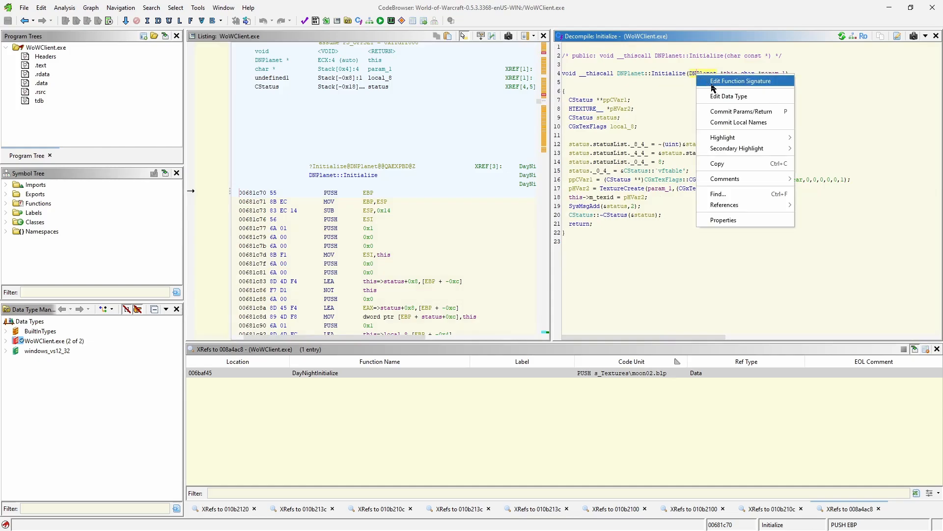
pyautogui.click(729, 96)
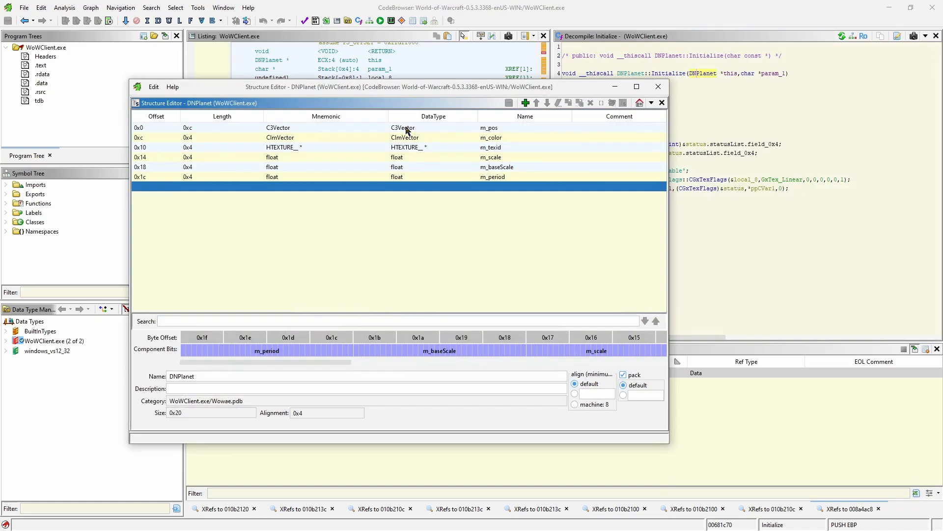
pyautogui.moveTo(403, 127)
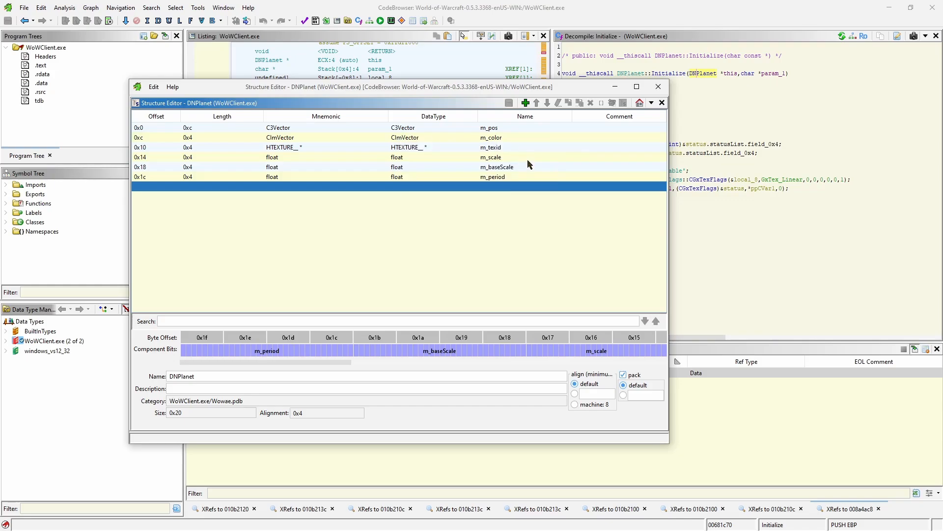
pyautogui.moveTo(526, 218)
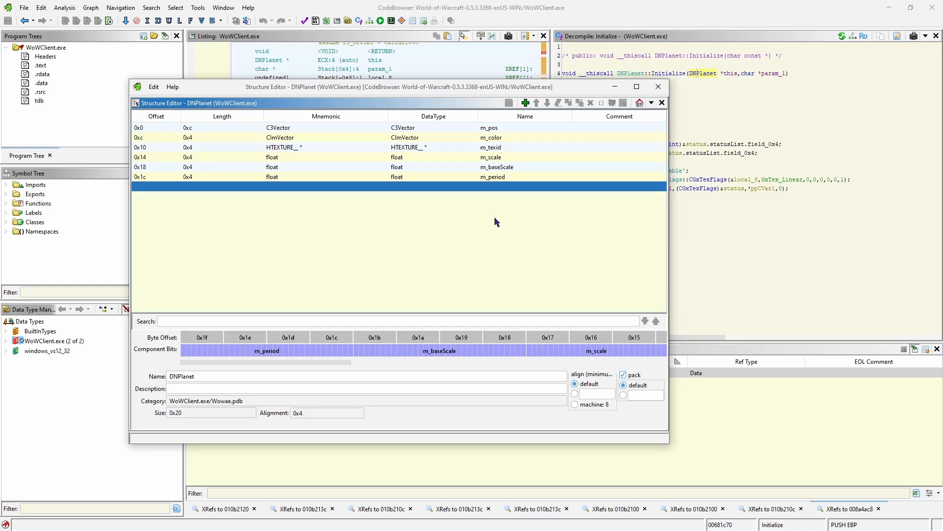
pyautogui.moveTo(495, 225)
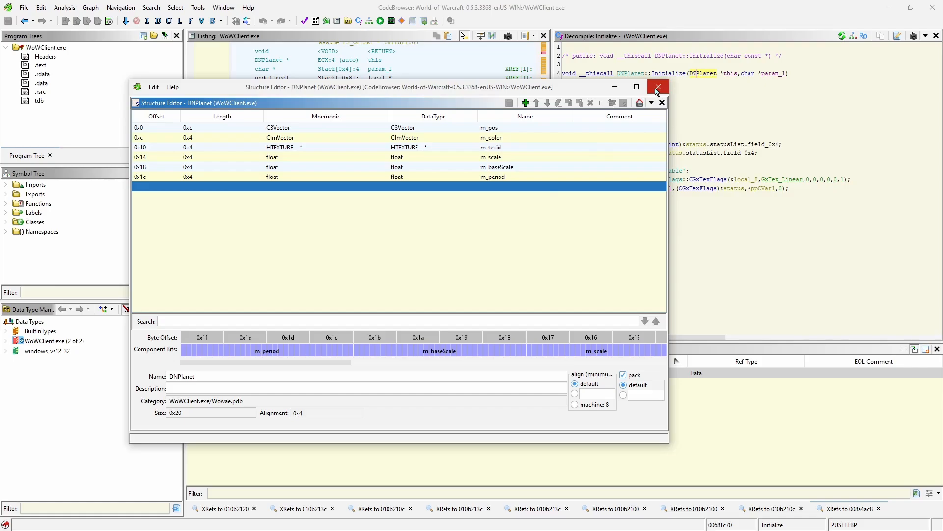
pyautogui.click(657, 86)
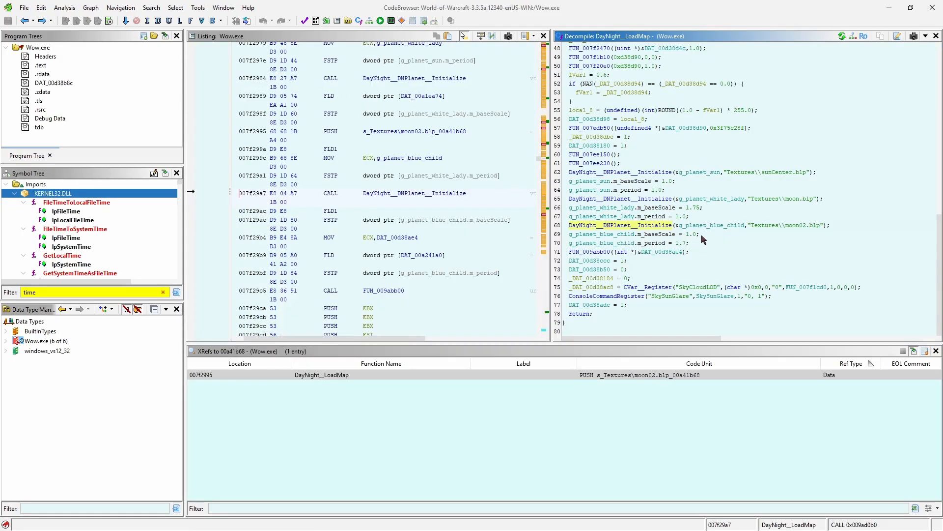
pyautogui.moveTo(688, 247)
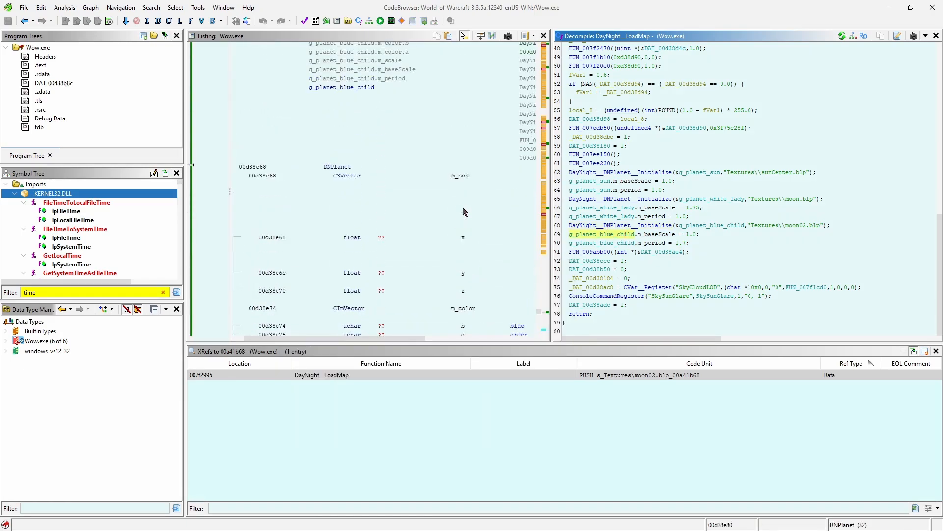
# Scroll down in Ghidra toward g_planet_blue_child's m_color write references.
pyautogui.scroll(-3)
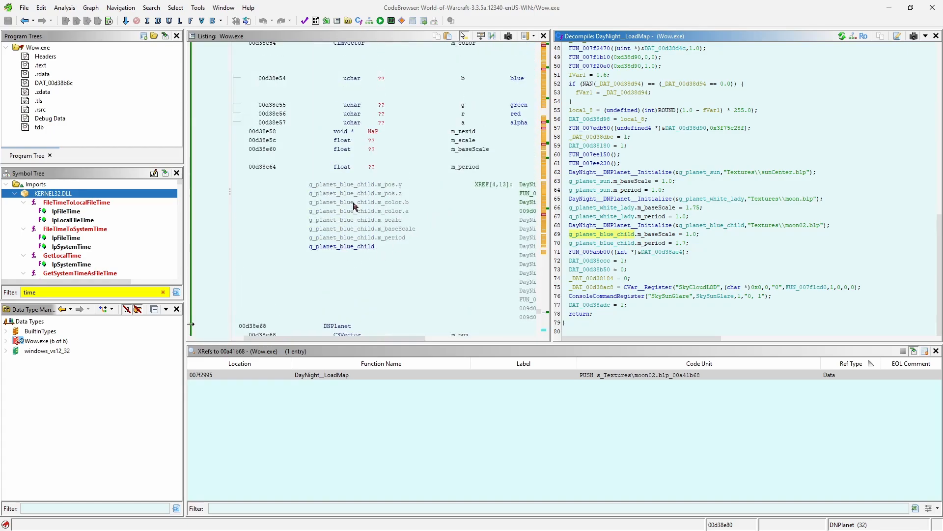
pyautogui.scroll(-3)
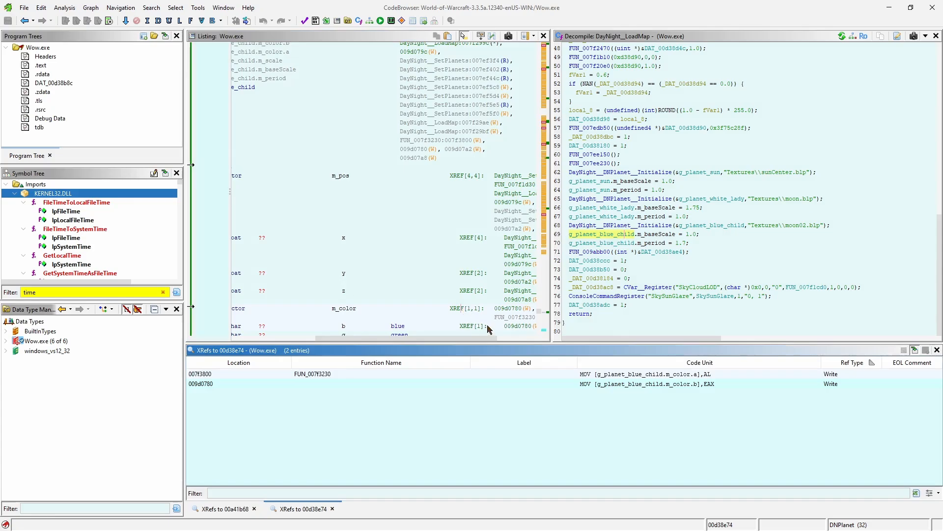
pyautogui.moveTo(576, 406)
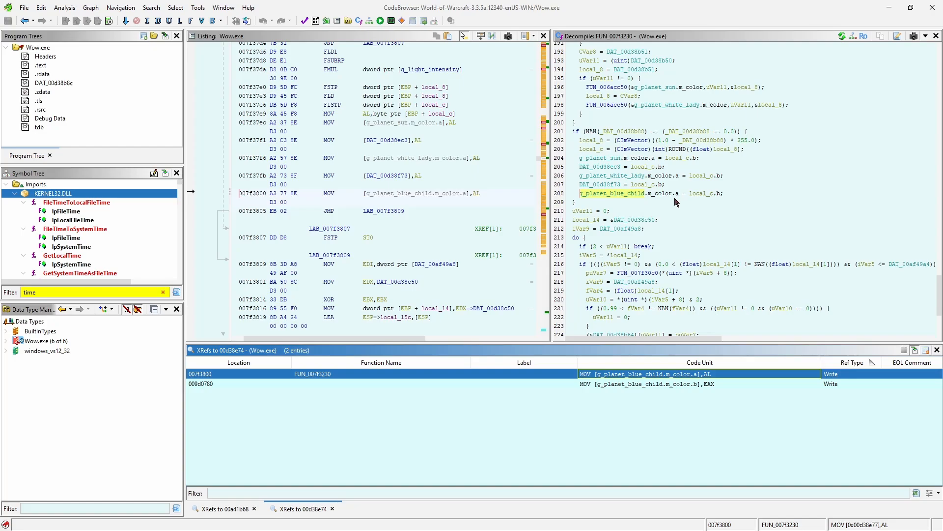
pyautogui.moveTo(622, 145)
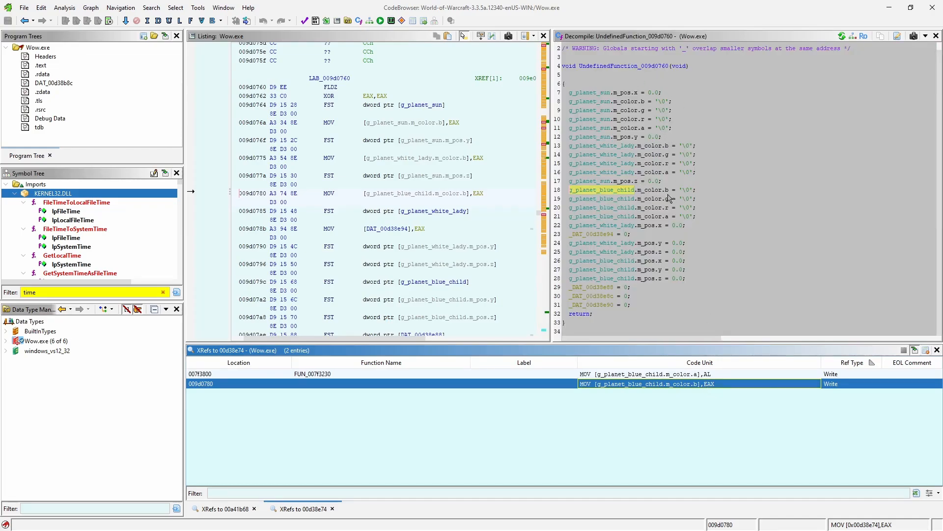
pyautogui.moveTo(688, 235)
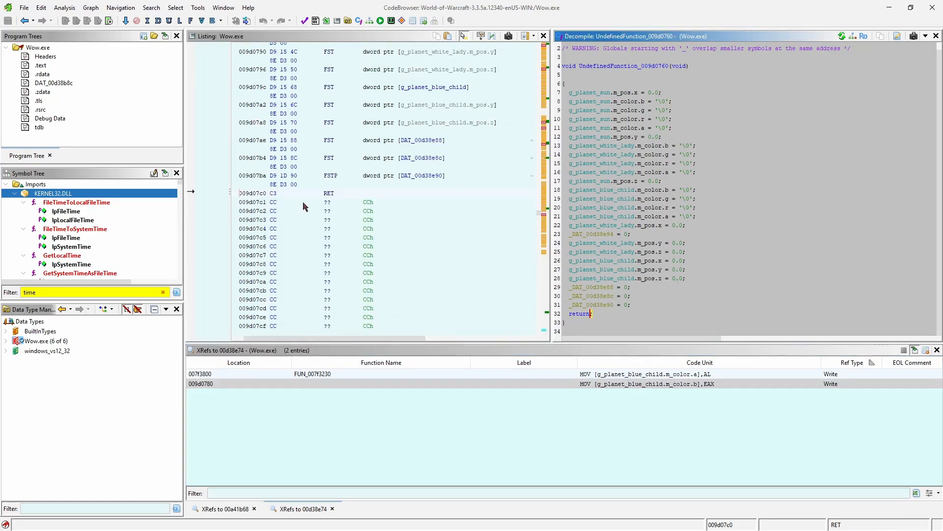
pyautogui.scroll(-3)
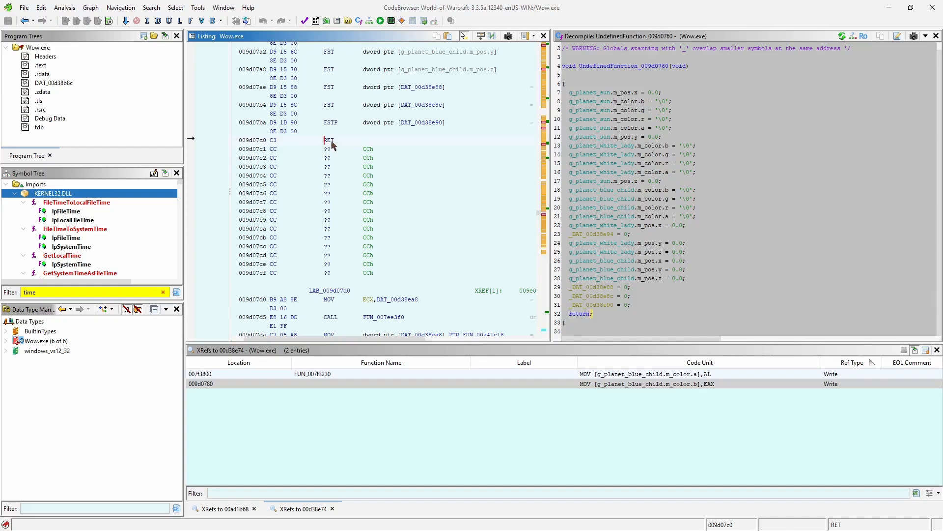
pyautogui.moveTo(310, 142)
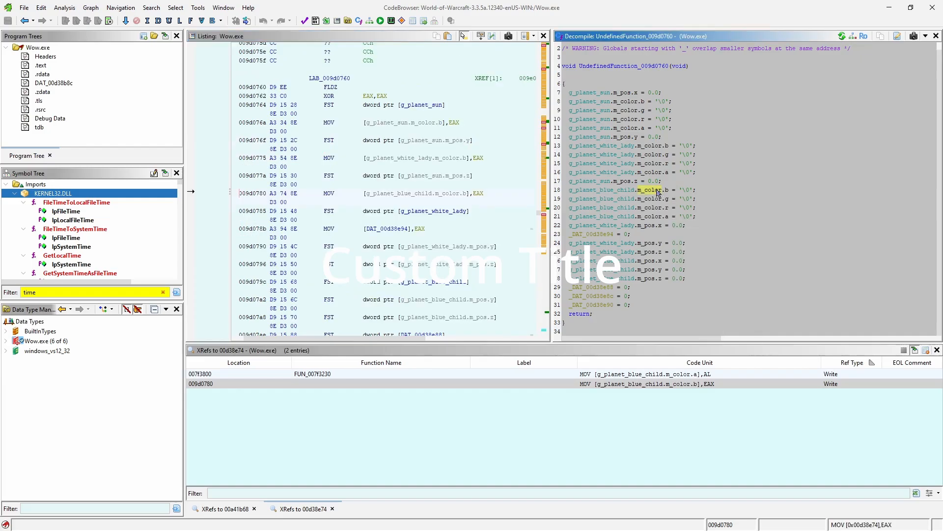
pyautogui.moveTo(472, 203)
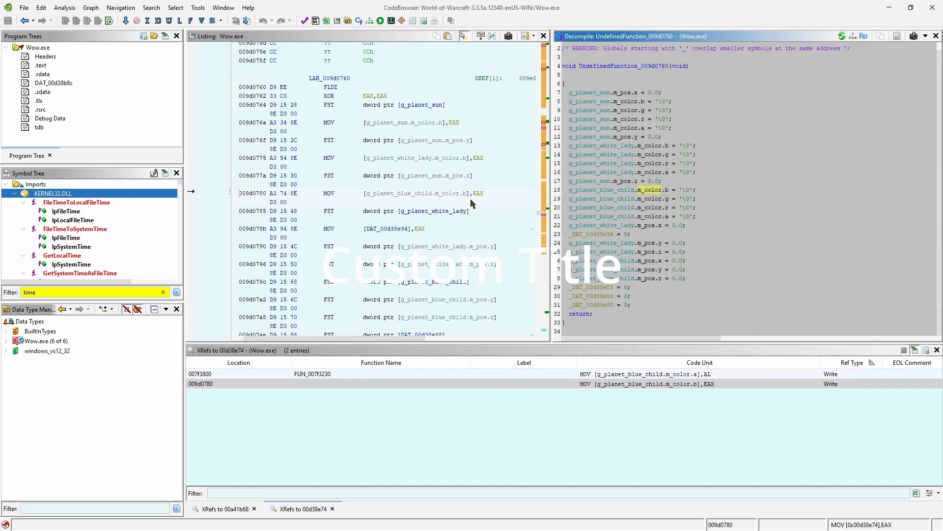